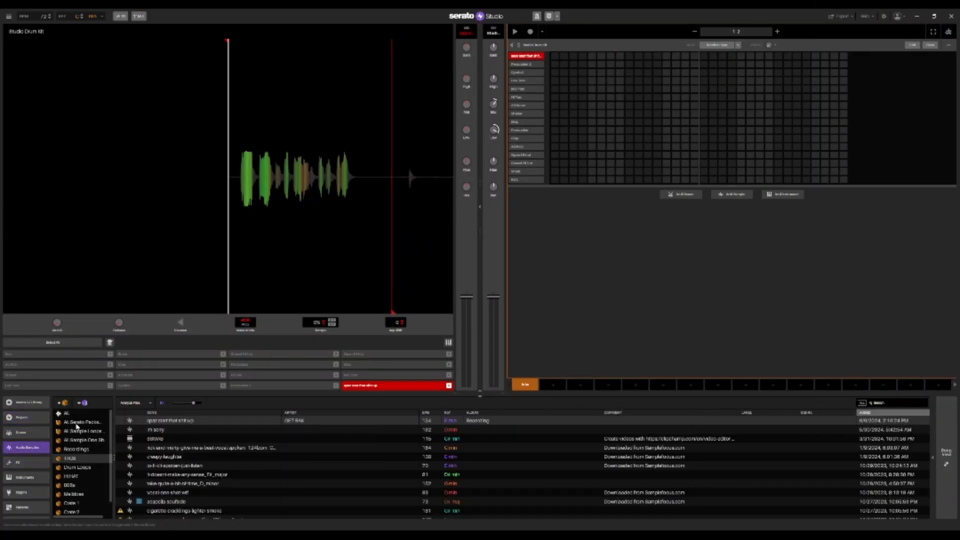
Show every track in the library and scroll down to the Audio Samples crate
click(66, 413)
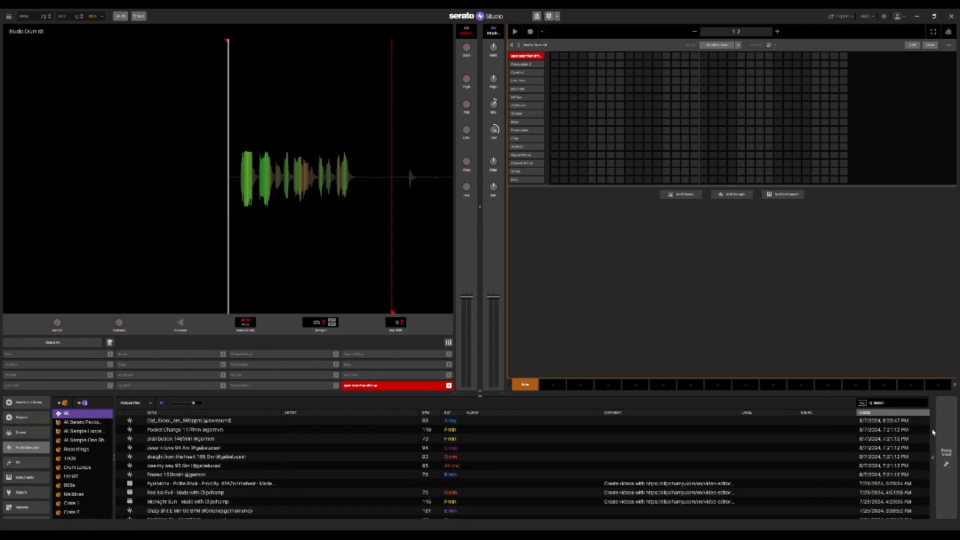
scroll(down, 3)
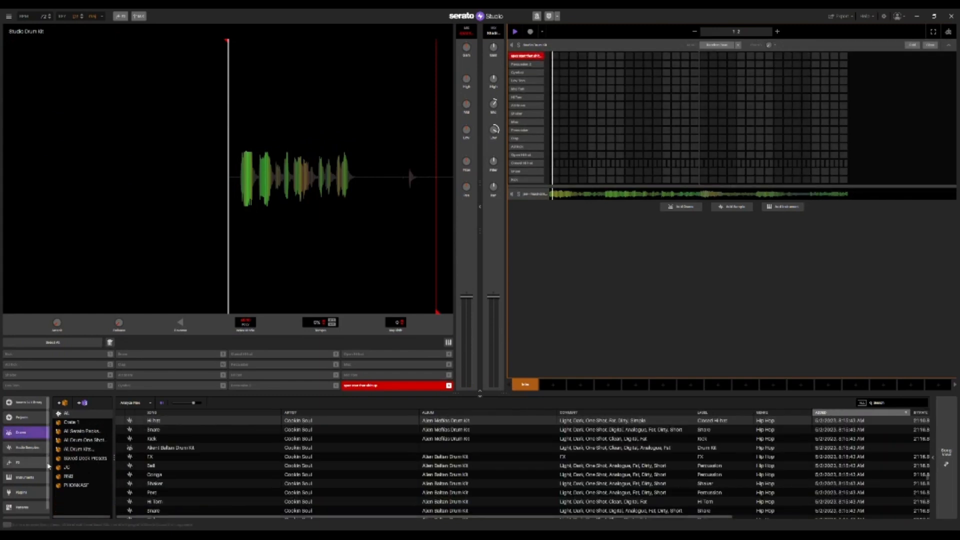
Load an RnB kit sound onto a drum pad and program a grid step for it
click(67, 475)
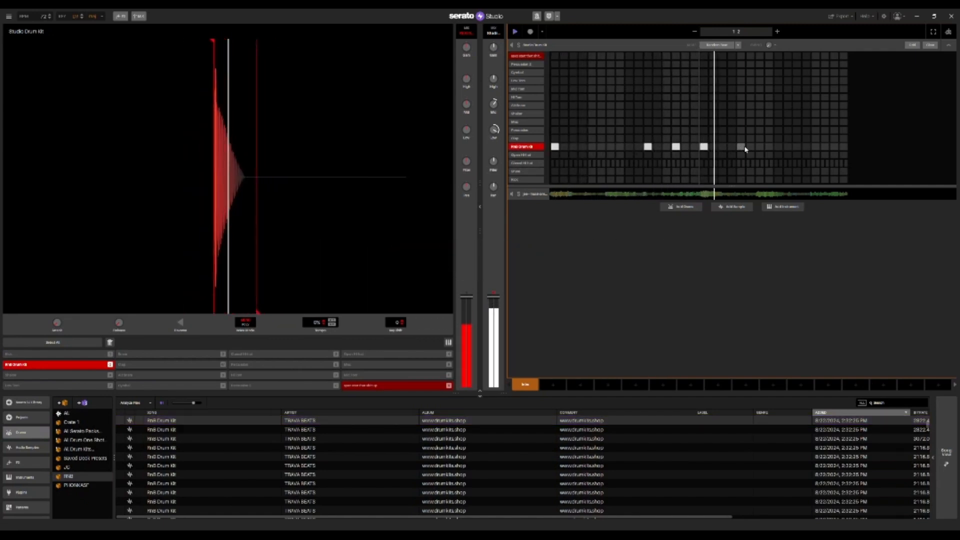
click(825, 147)
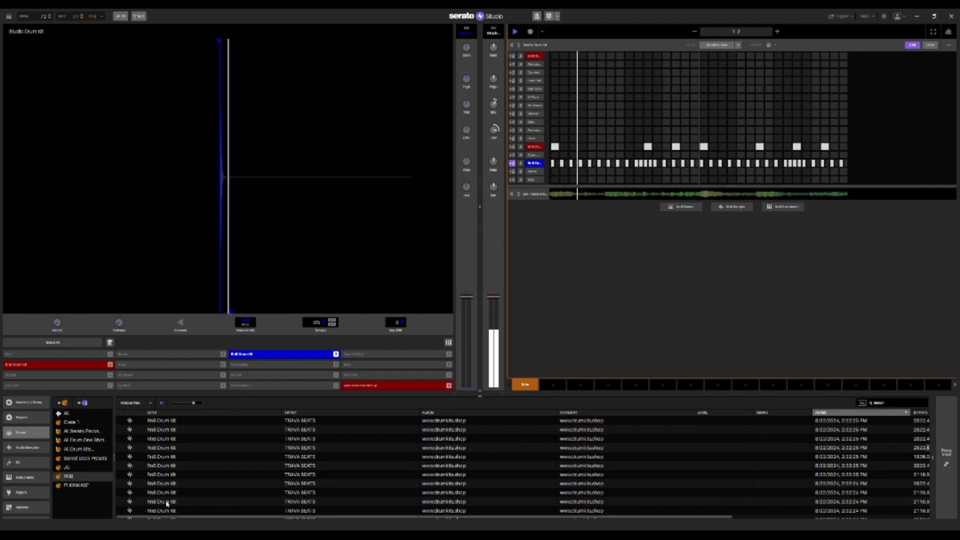
Add another kit sound to a drum pad and give it its own steps
click(184, 492)
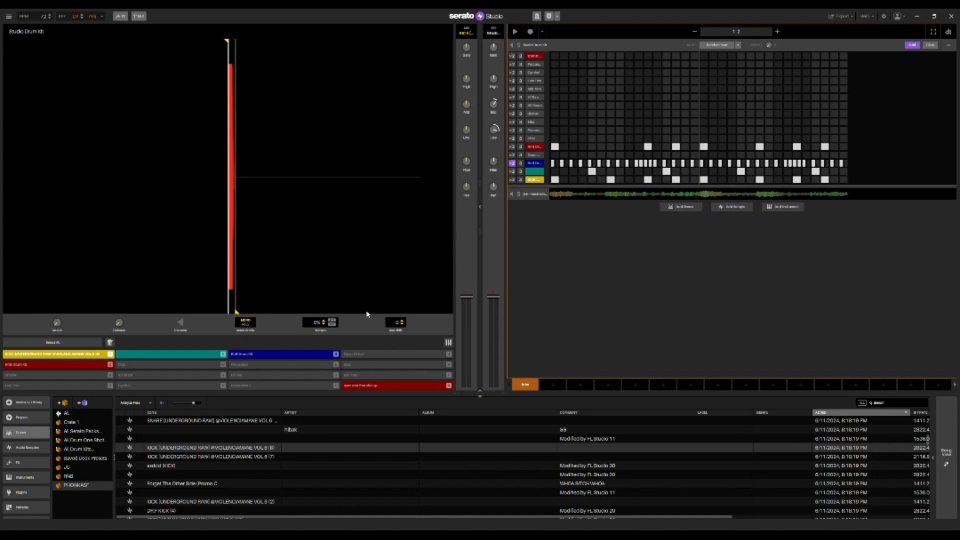
click(213, 473)
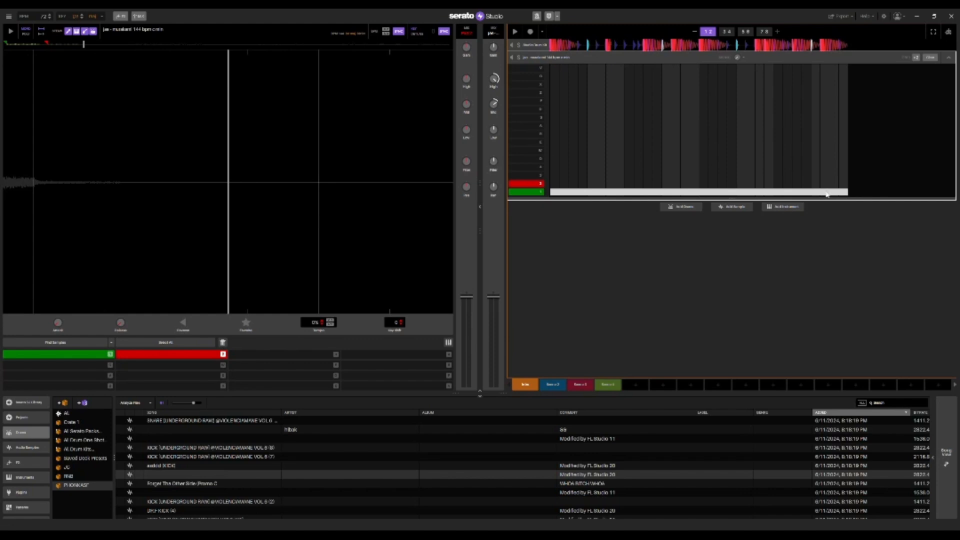
Switch to Song View to lay Scene and Scene 2 onto the timeline
click(9, 31)
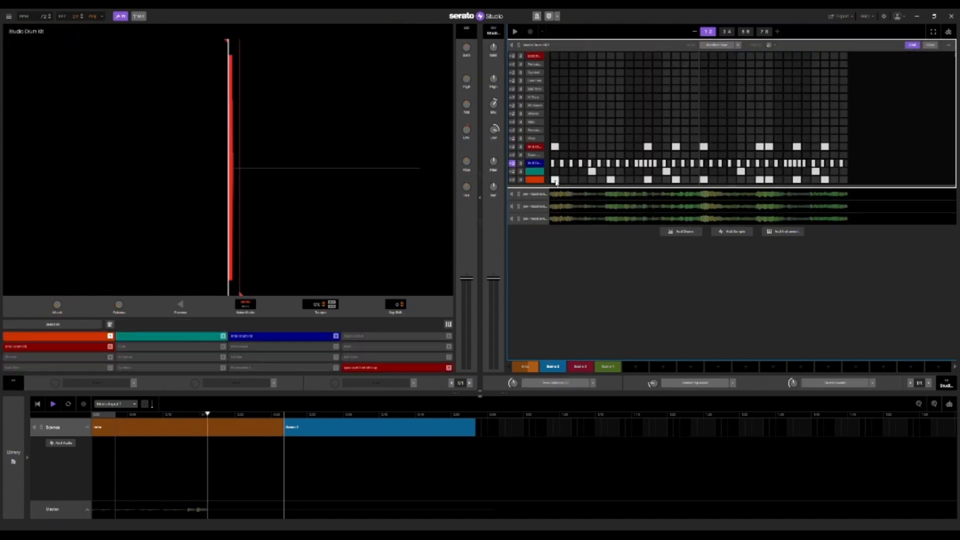
Play back the arrangement, select Scene 3 and place it after Scene 2 on the timeline
click(524, 366)
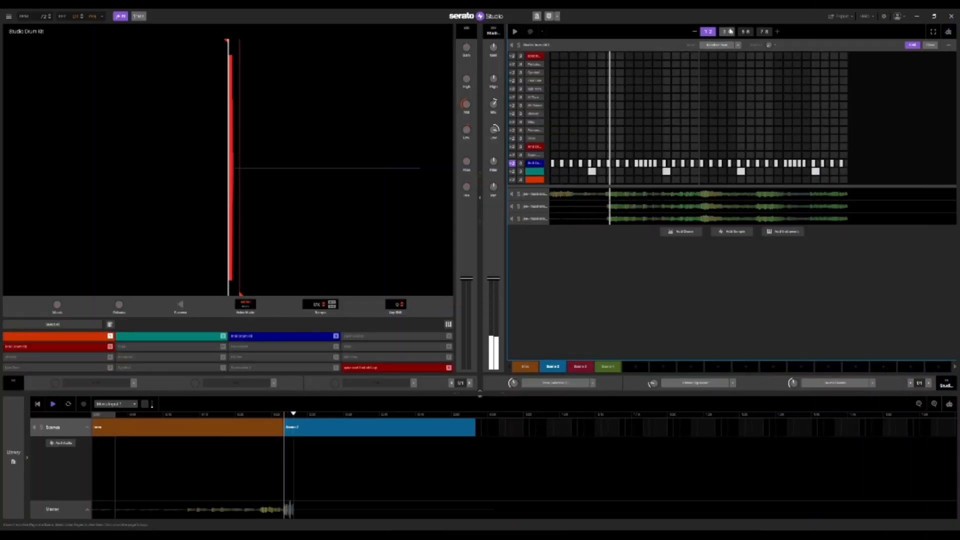
click(726, 31)
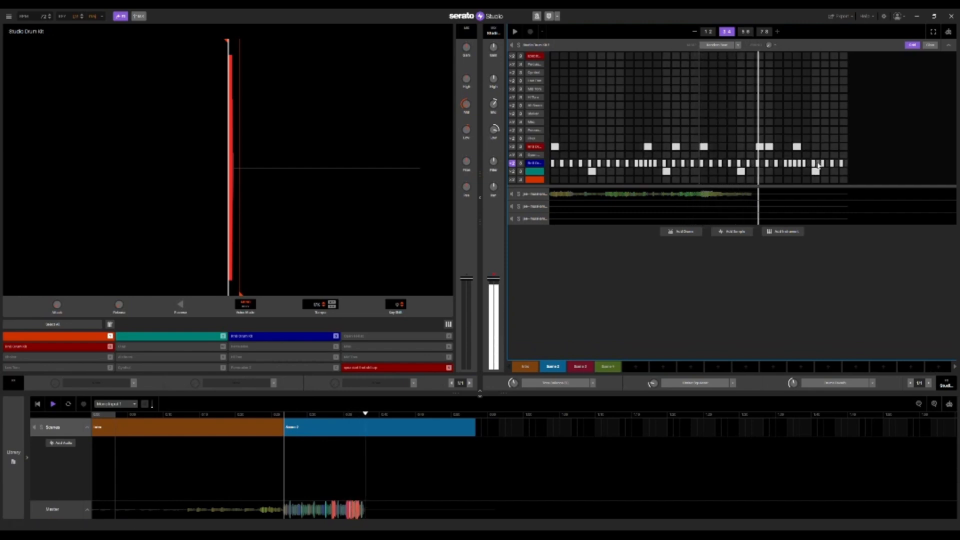
click(746, 31)
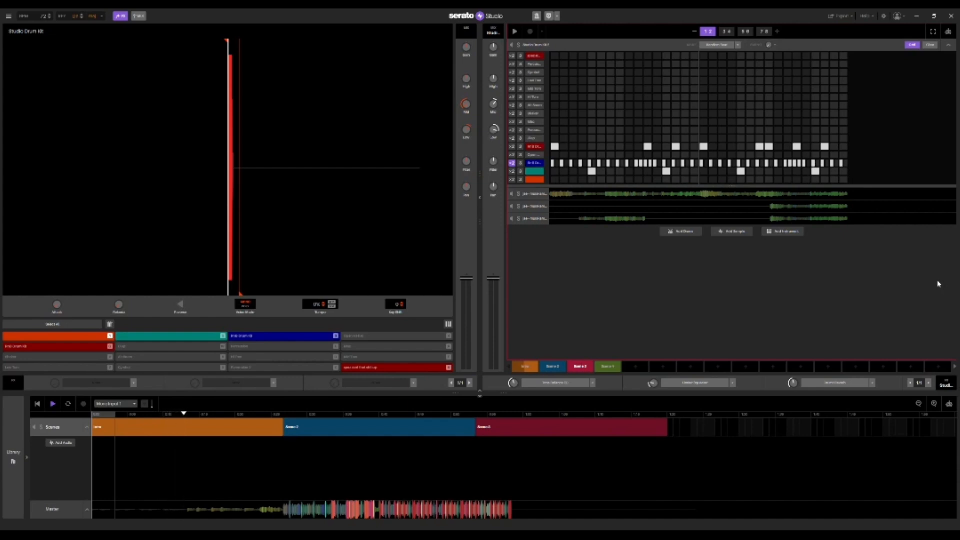
click(196, 413)
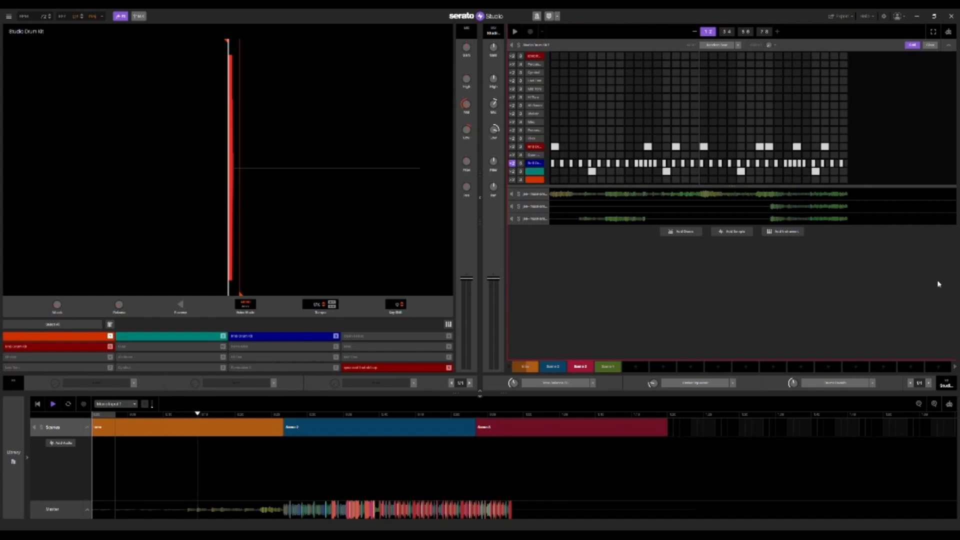